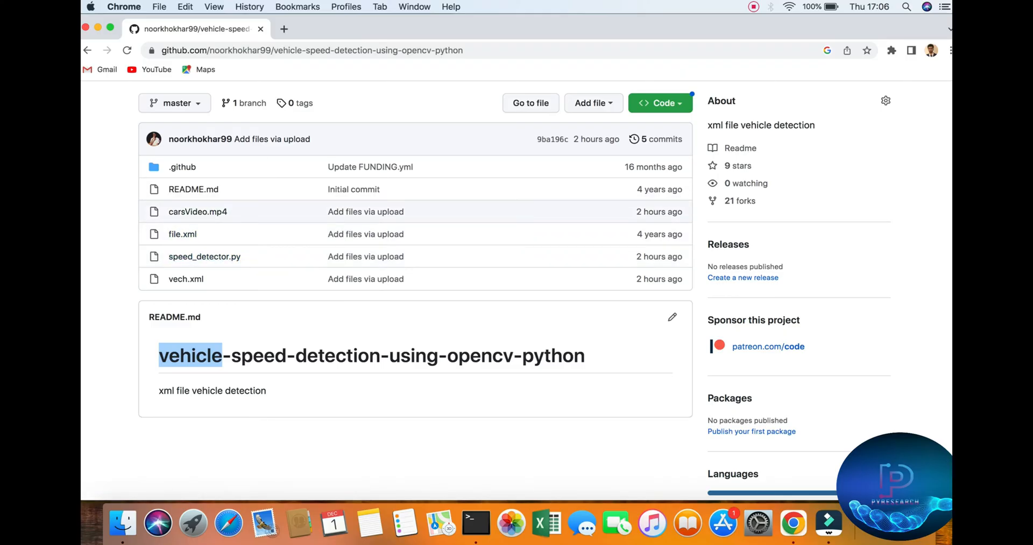
View the repository's clone/Download ZIP options, then return to the Desktop folder window.
{"action": "left_click", "coordinate": [122, 524]}
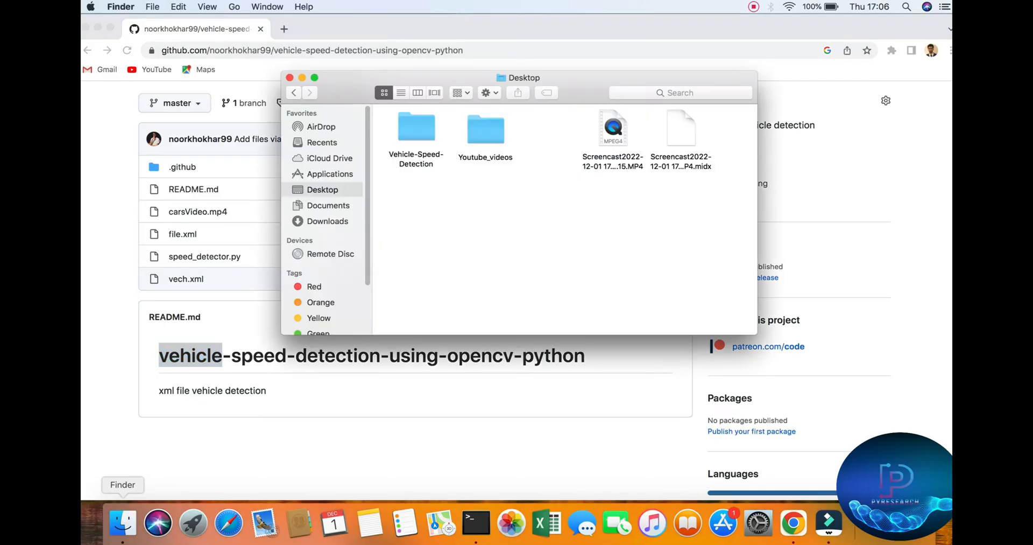
{"action": "left_click", "coordinate": [659, 103]}
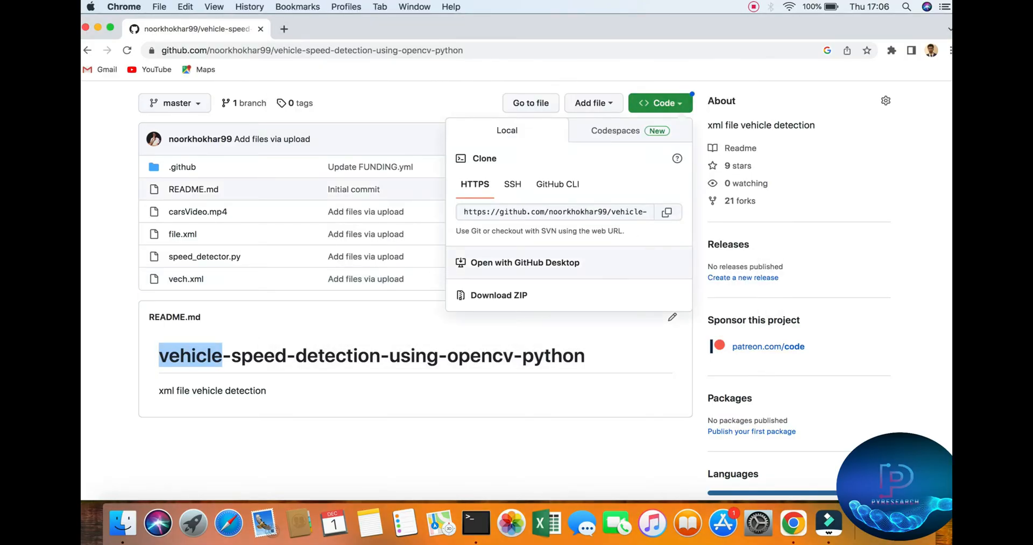
{"action": "left_click", "coordinate": [659, 103]}
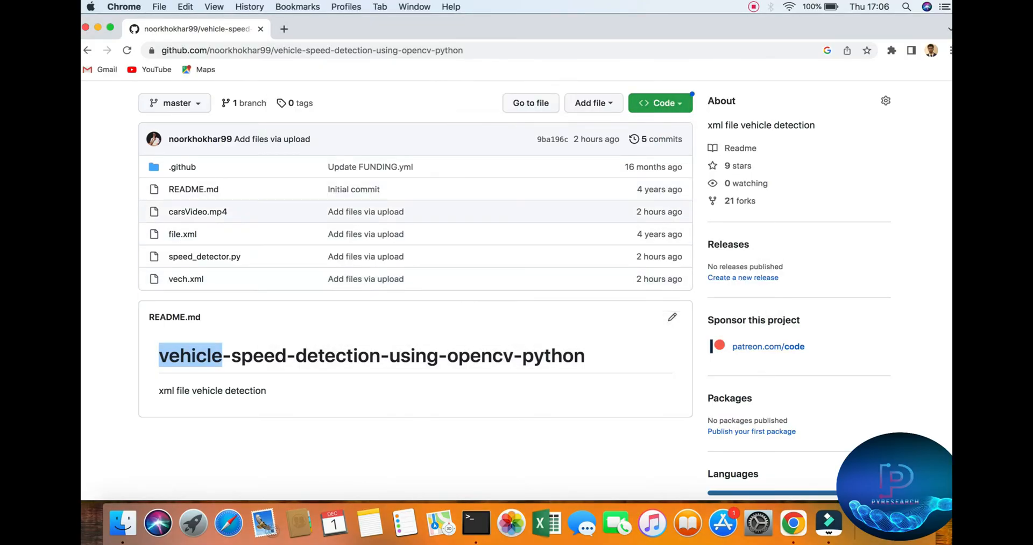
{"action": "left_click", "coordinate": [123, 523]}
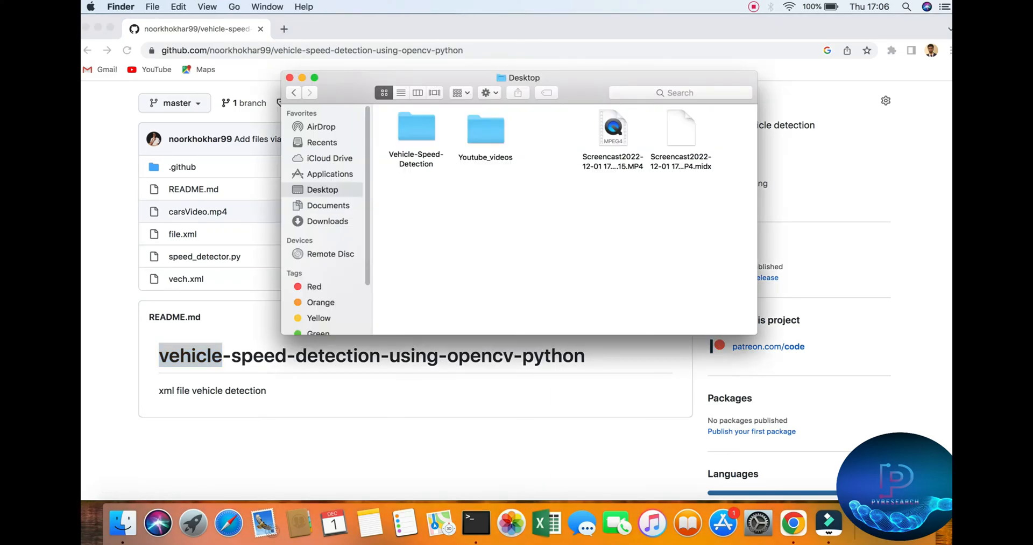
Open Vehicle-Speed-Detection and open speed_detector.py with IDLE.
{"action": "left_click", "coordinate": [415, 128]}
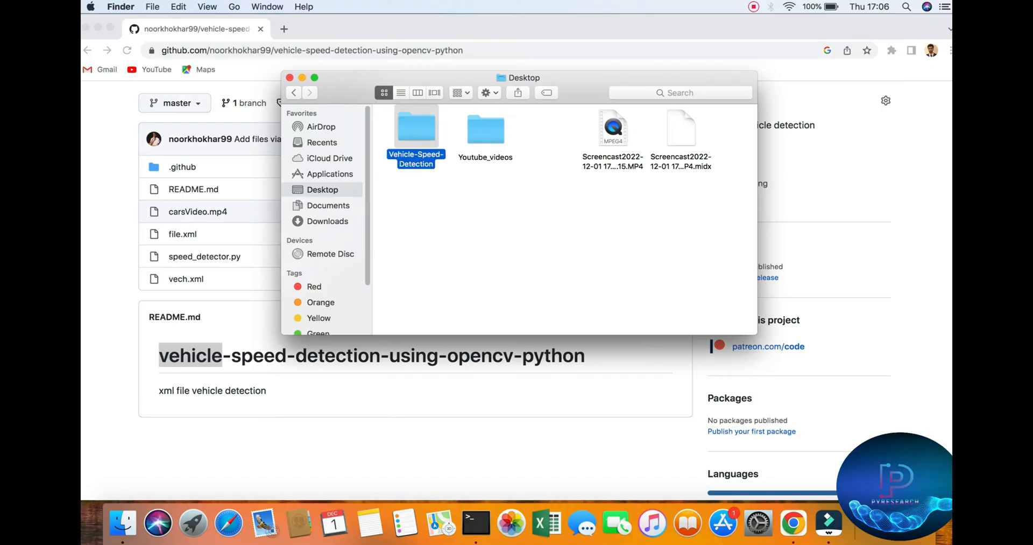
{"action": "double_click", "coordinate": [416, 127]}
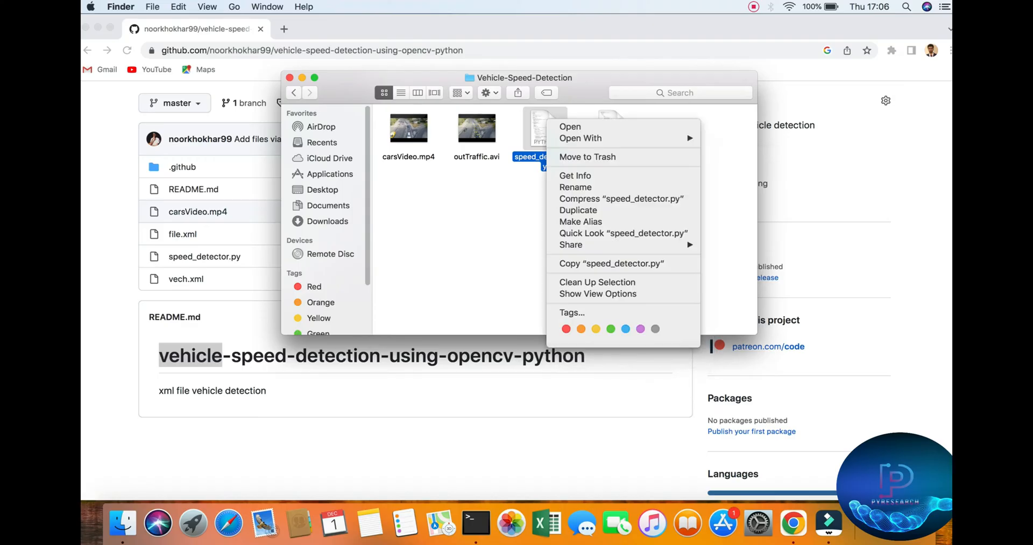
{"action": "left_click", "coordinate": [580, 138]}
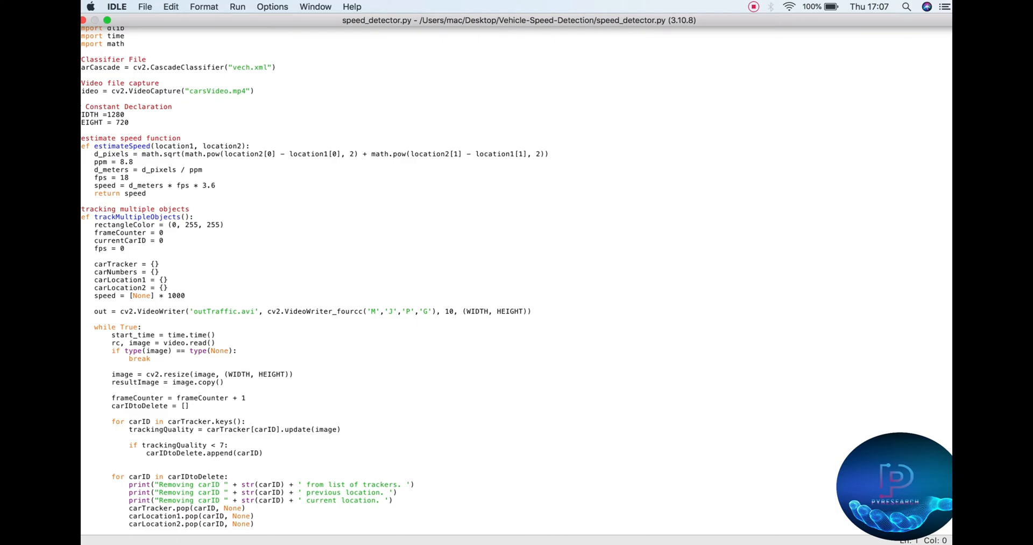
Add the comment '#0 webcam' after cv2.VideoCapture("carsVideo.mp4").
{"action": "scroll", "scroll_direction": "down", "scroll_amount": 3}
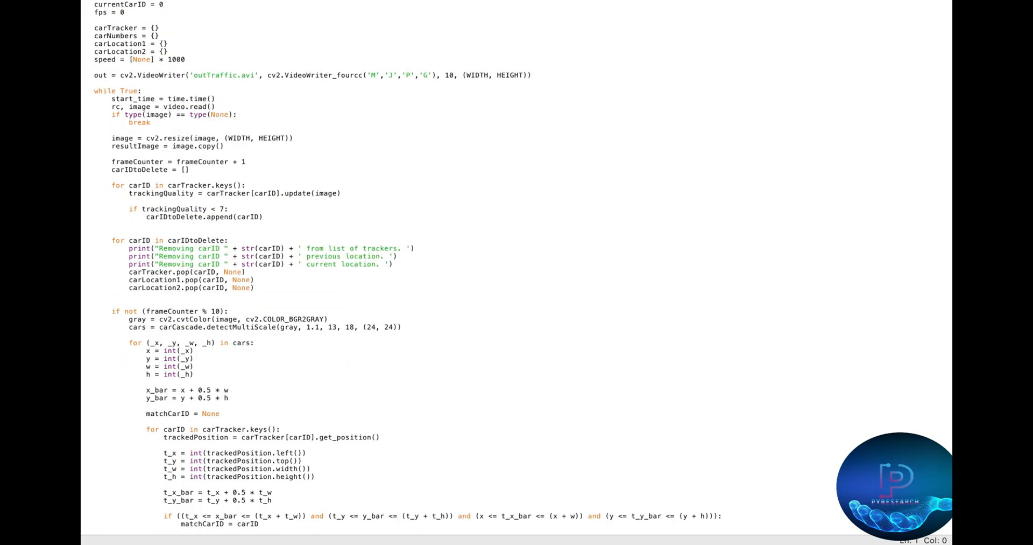
{"action": "scroll", "scroll_direction": "down", "scroll_amount": 3}
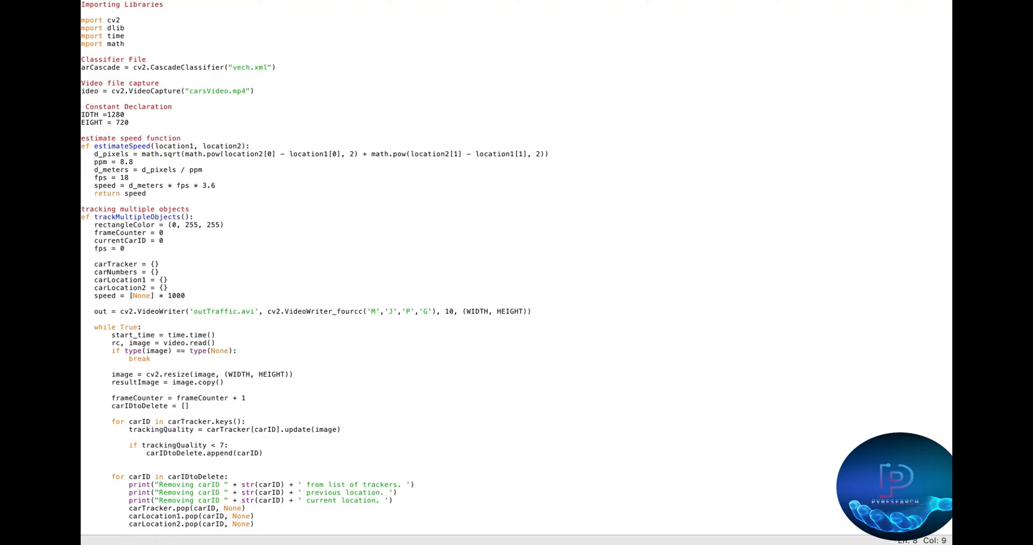
{"action": "double_click", "coordinate": [136, 59]}
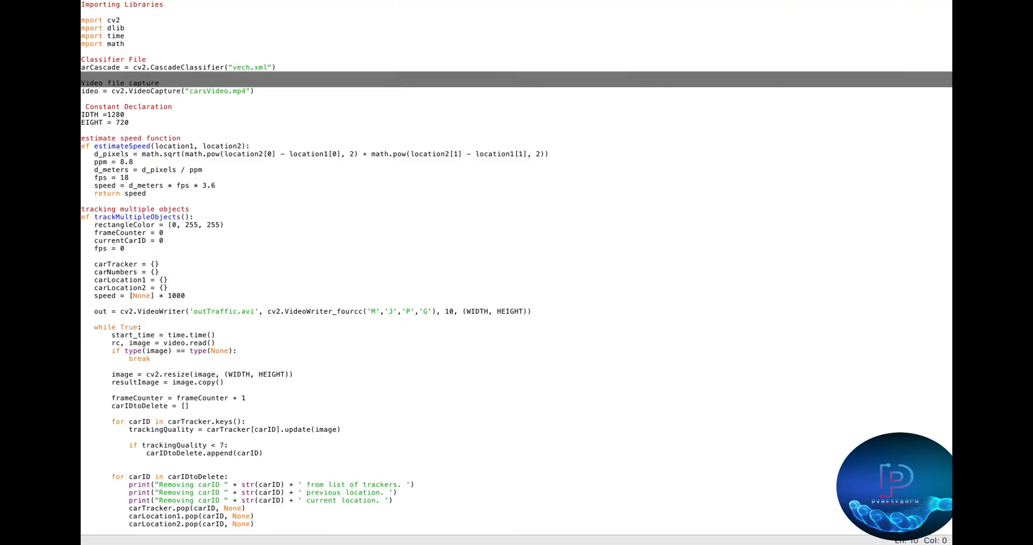
{"action": "double_click", "coordinate": [142, 83]}
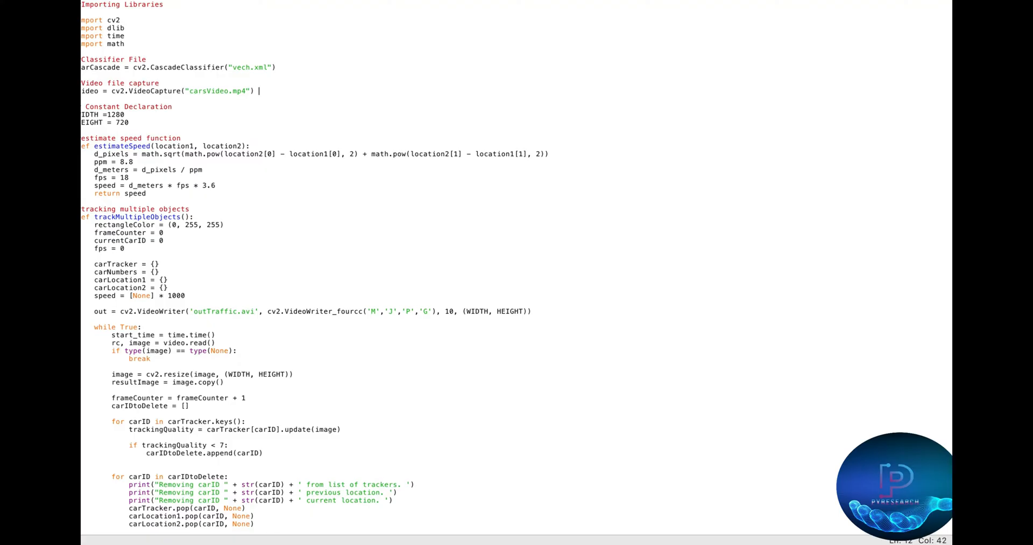
{"action": "type", "text": "#0"}
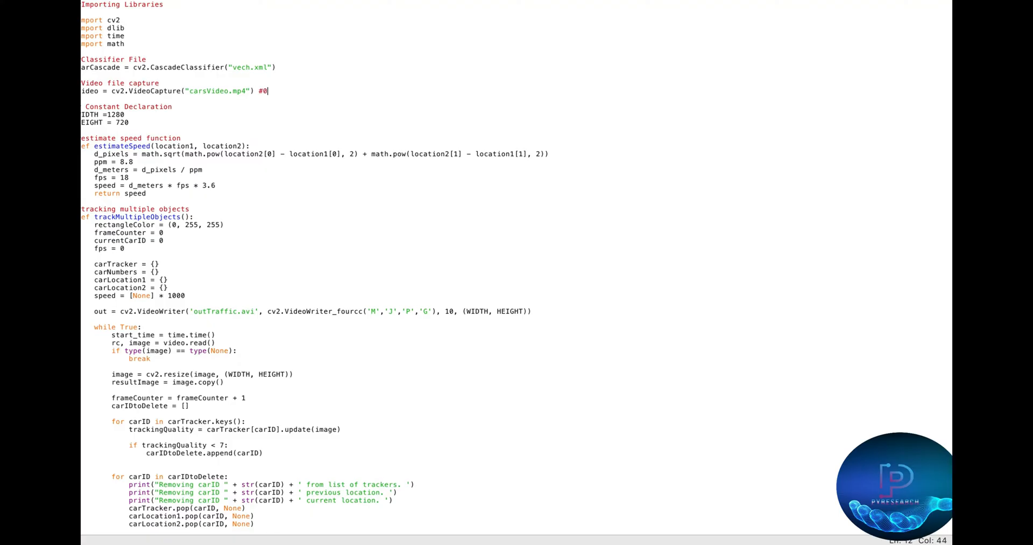
{"action": "type", "text": "webc"}
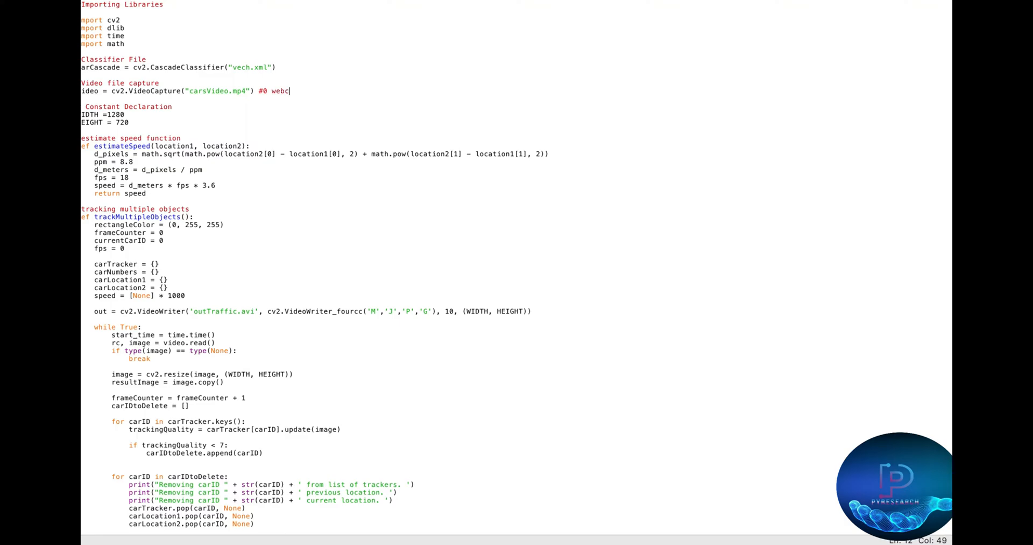
{"action": "type", "text": "am"}
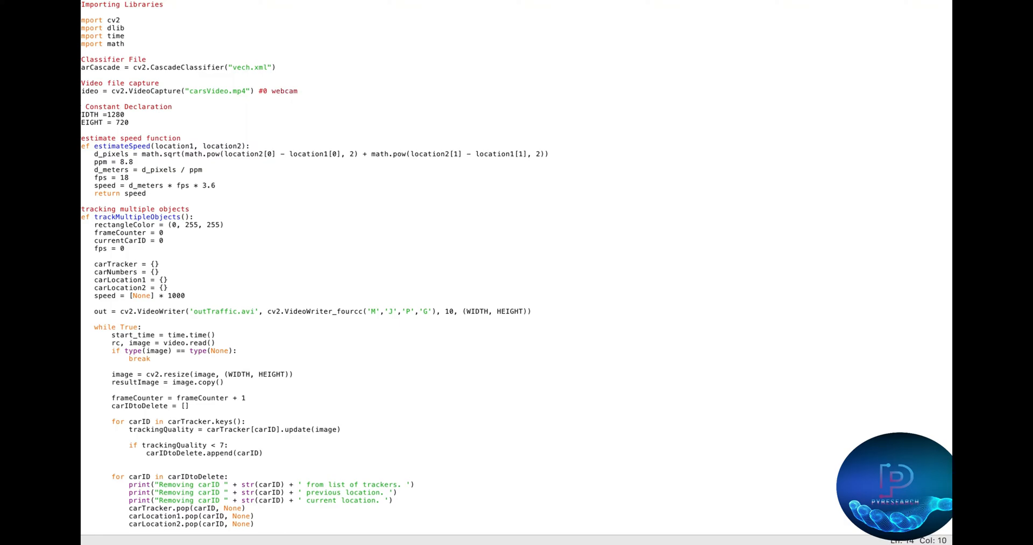
{"action": "double_click", "coordinate": [147, 106]}
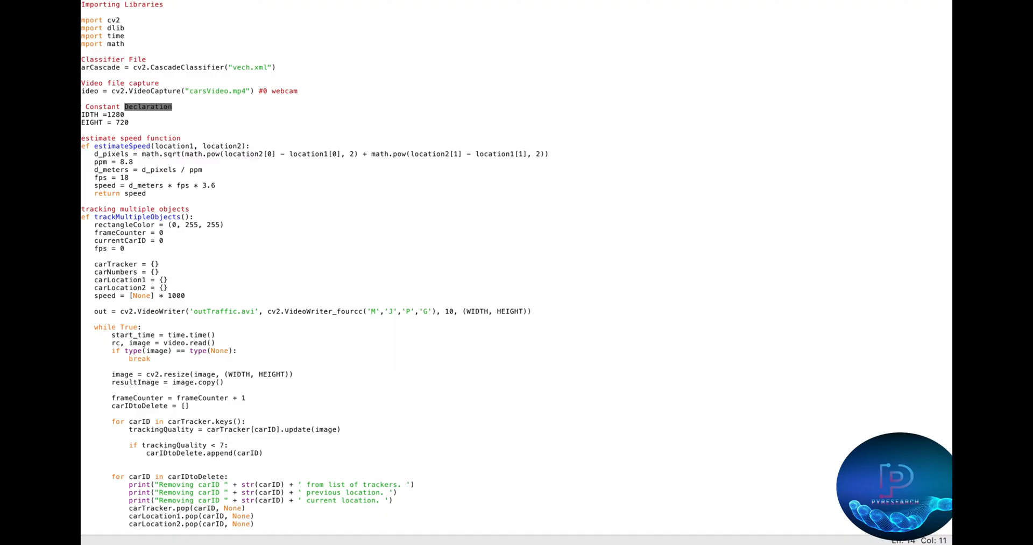
{"action": "left_click", "coordinate": [249, 145]}
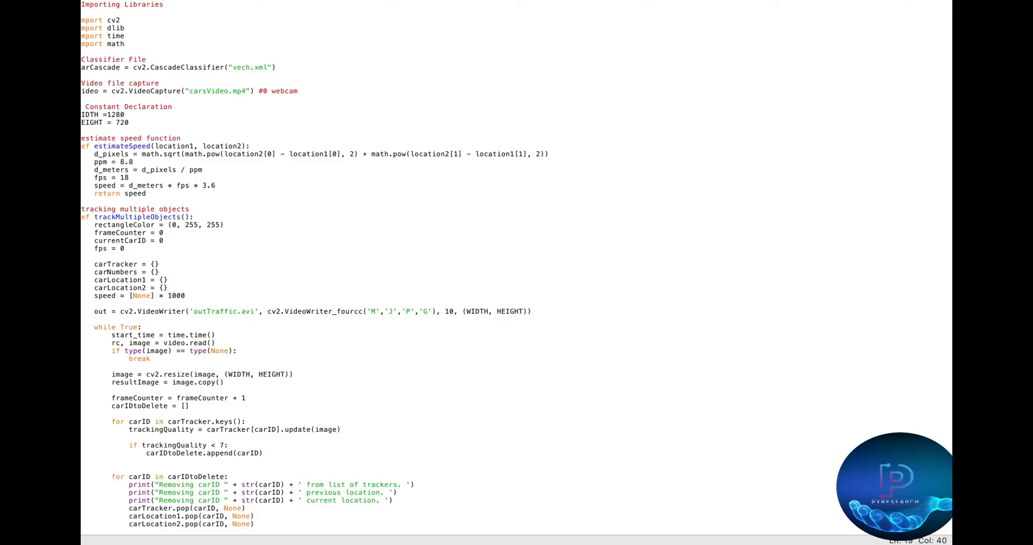
Scroll through the tracking and speed code down to the trackMultipleObjects call.
{"action": "scroll", "scroll_direction": "down", "scroll_amount": 3}
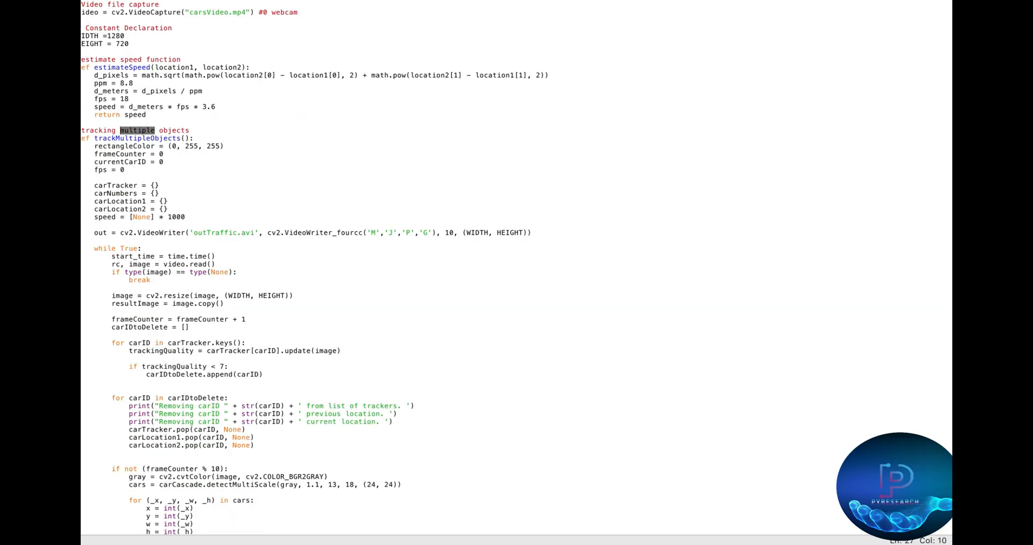
{"action": "scroll", "scroll_direction": "down", "scroll_amount": 3}
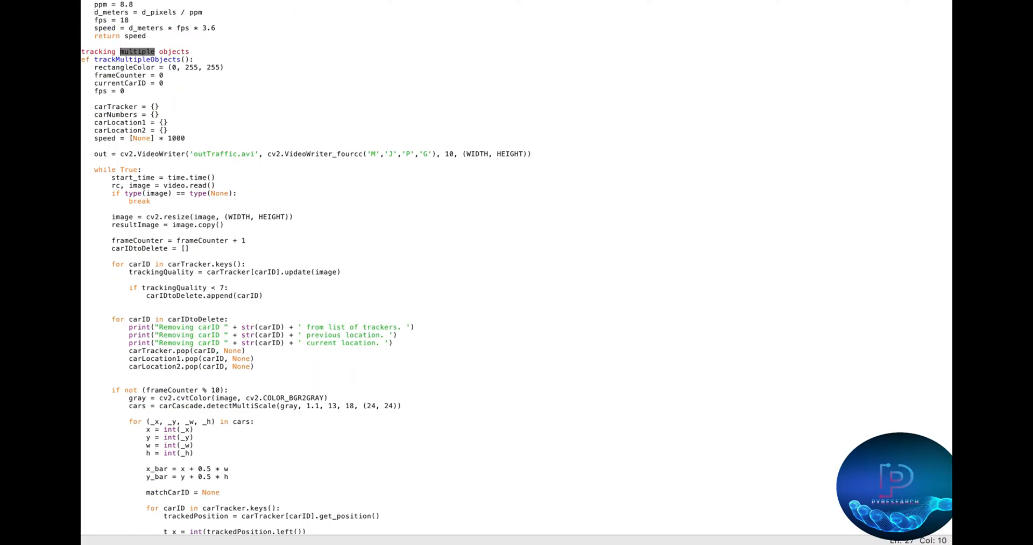
{"action": "double_click", "coordinate": [215, 153]}
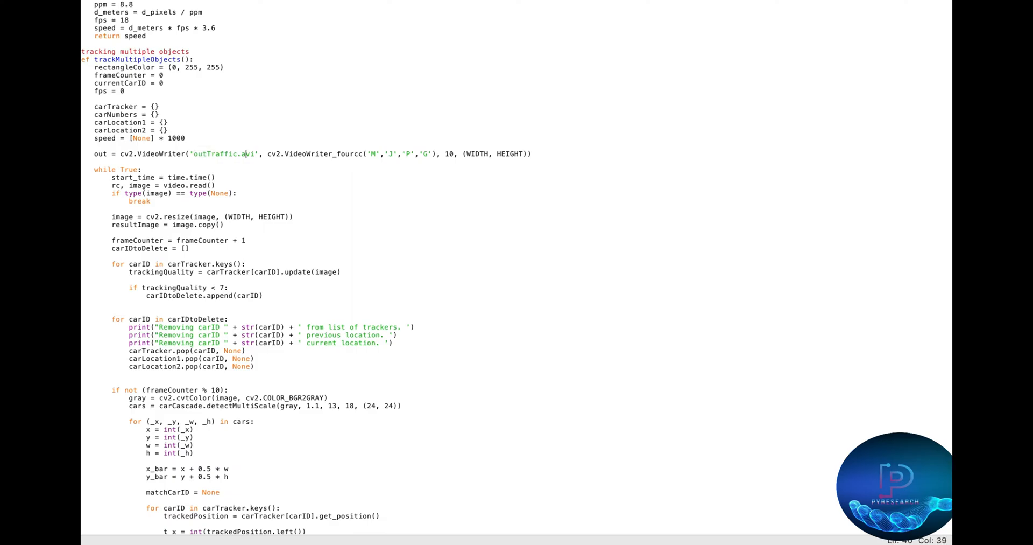
{"action": "scroll", "scroll_direction": "down", "scroll_amount": 3}
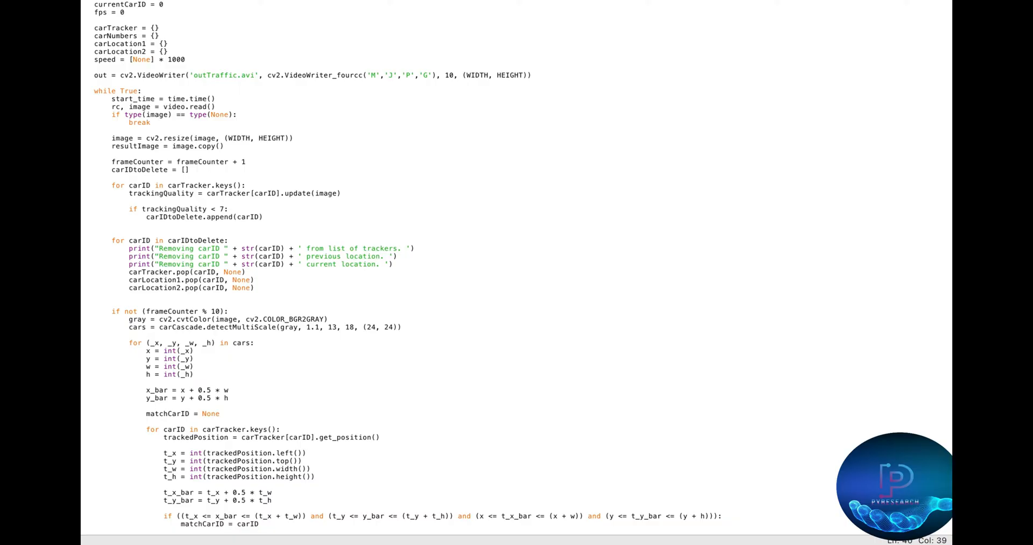
{"action": "scroll", "scroll_direction": "down", "scroll_amount": 3}
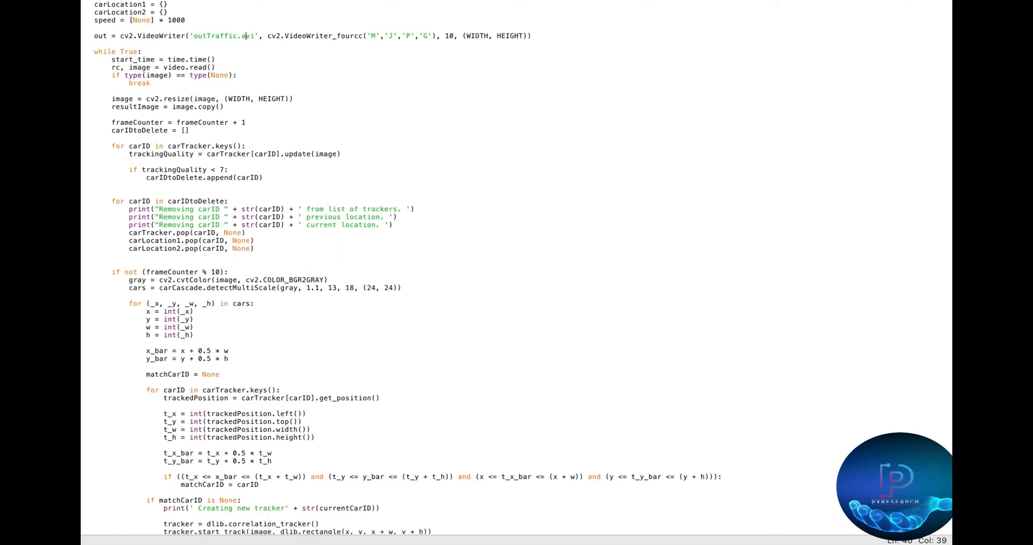
{"action": "scroll", "scroll_direction": "down", "scroll_amount": 3}
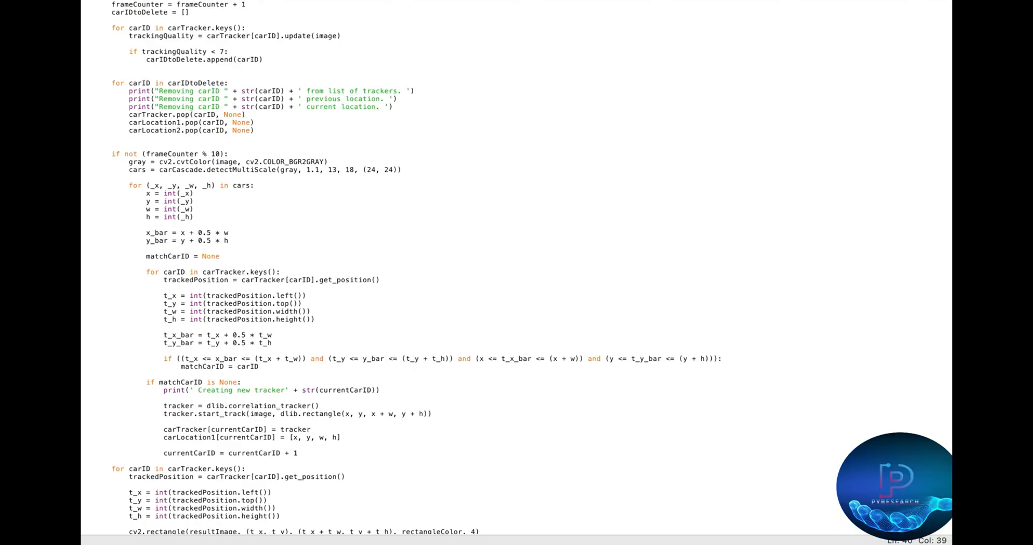
{"action": "scroll", "scroll_direction": "down", "scroll_amount": 3}
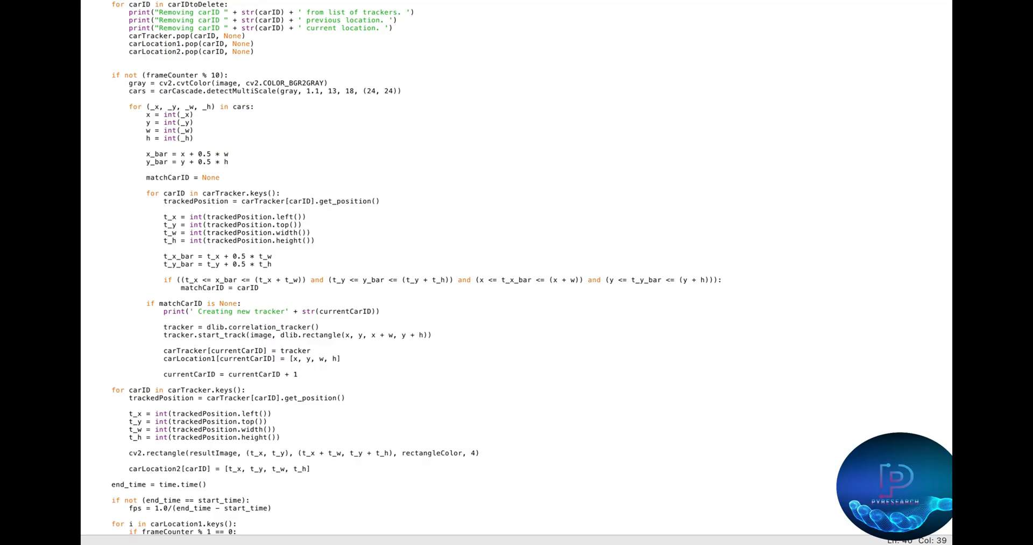
{"action": "scroll", "scroll_direction": "down", "scroll_amount": 3}
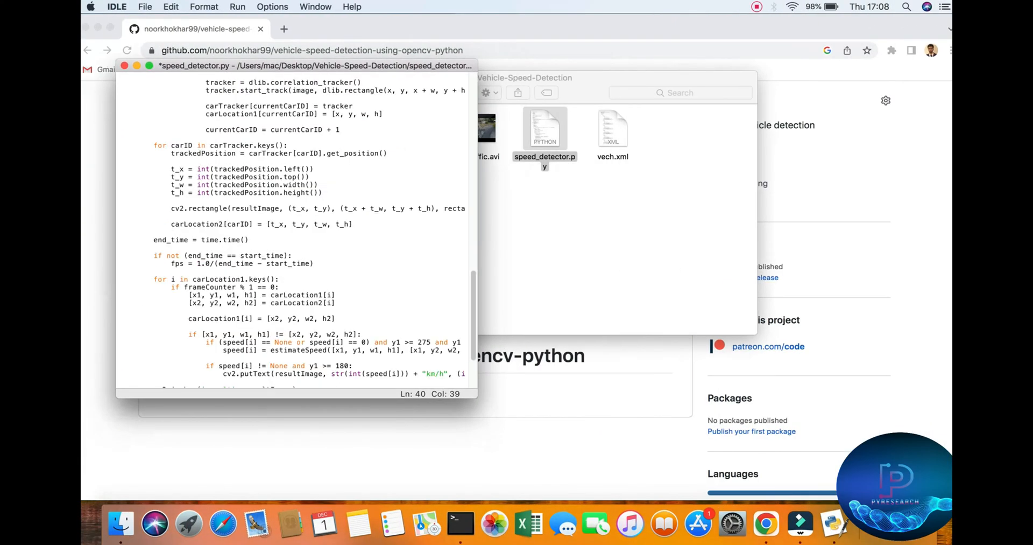
{"action": "scroll", "scroll_direction": "down", "scroll_amount": 3}
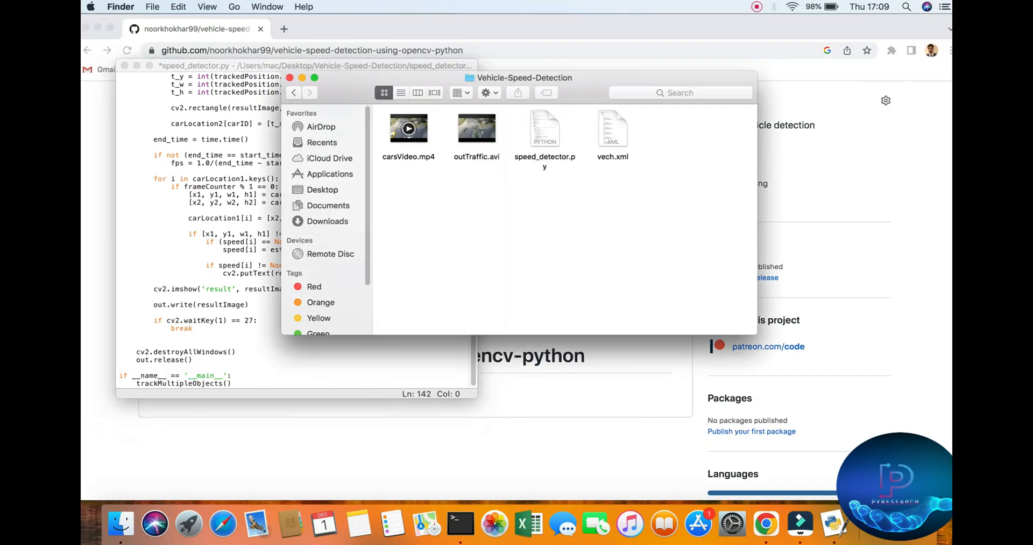
Preview carsVideo.mp4 in QuickTime, skipping through the footage, then close the player.
{"action": "left_click", "coordinate": [475, 128]}
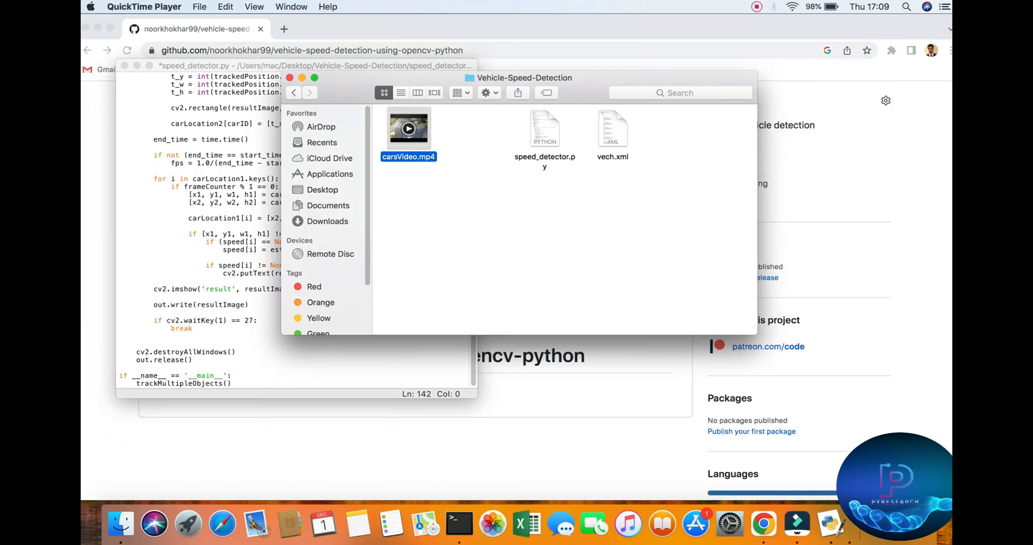
{"action": "double_click", "coordinate": [409, 129]}
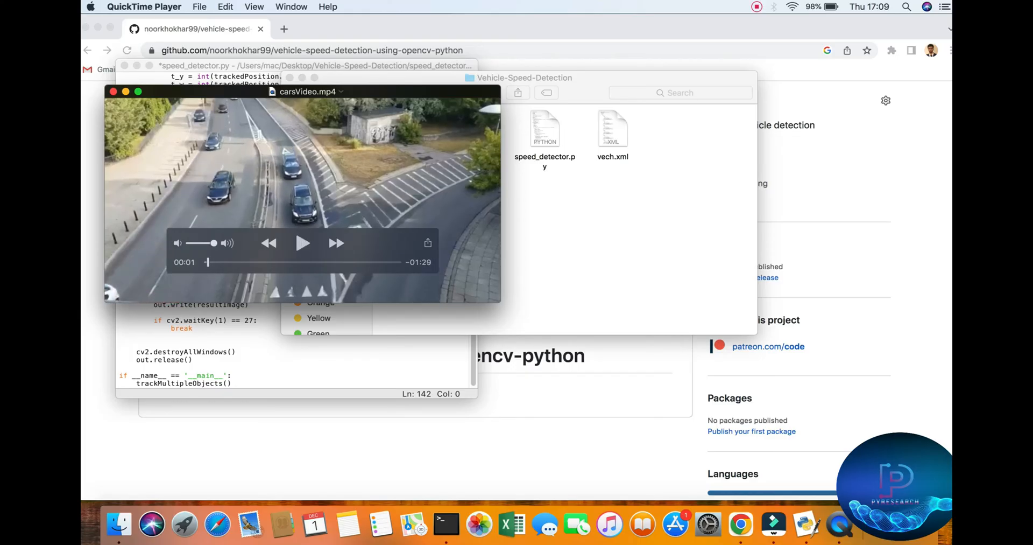
{"action": "left_click", "coordinate": [303, 243]}
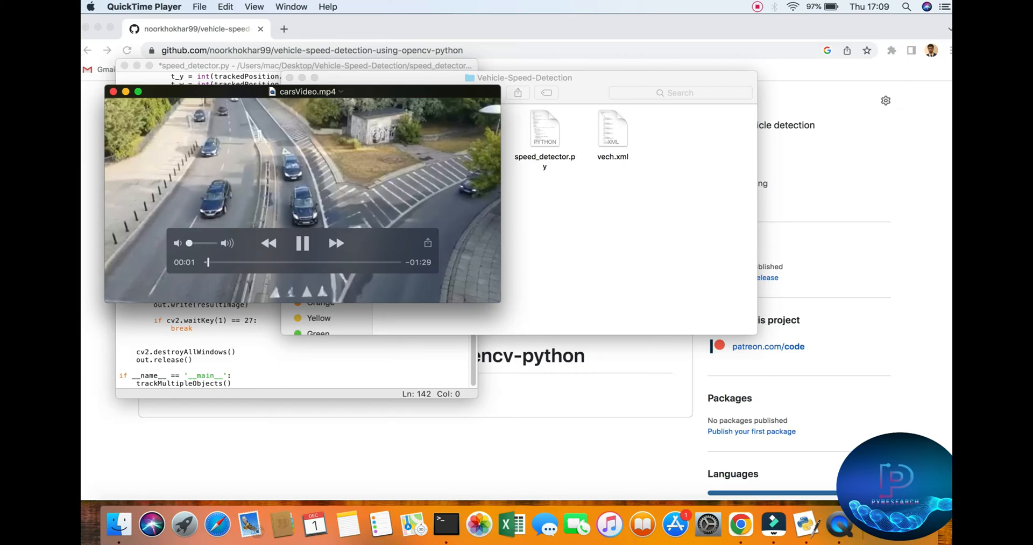
{"action": "left_click", "coordinate": [302, 242]}
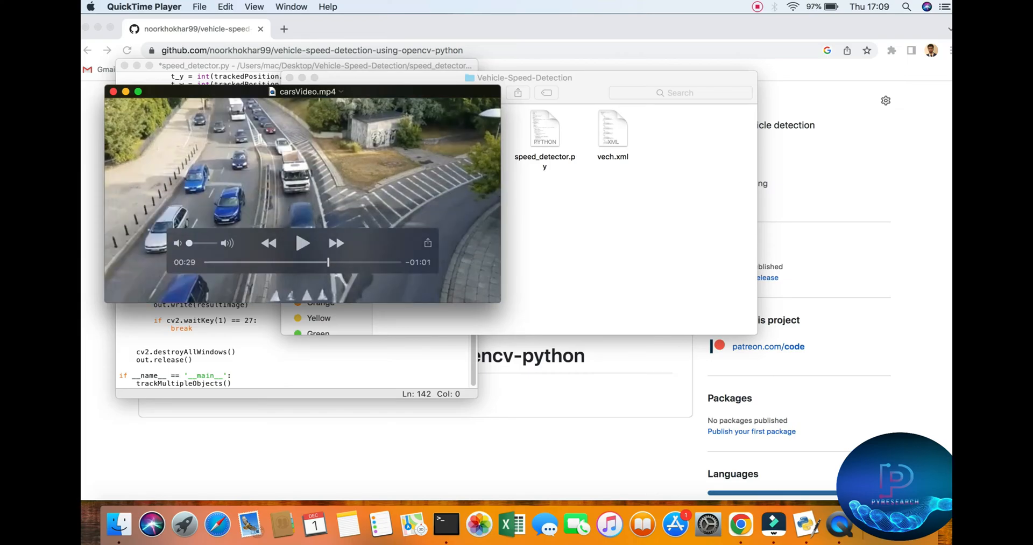
{"action": "left_click", "coordinate": [304, 242]}
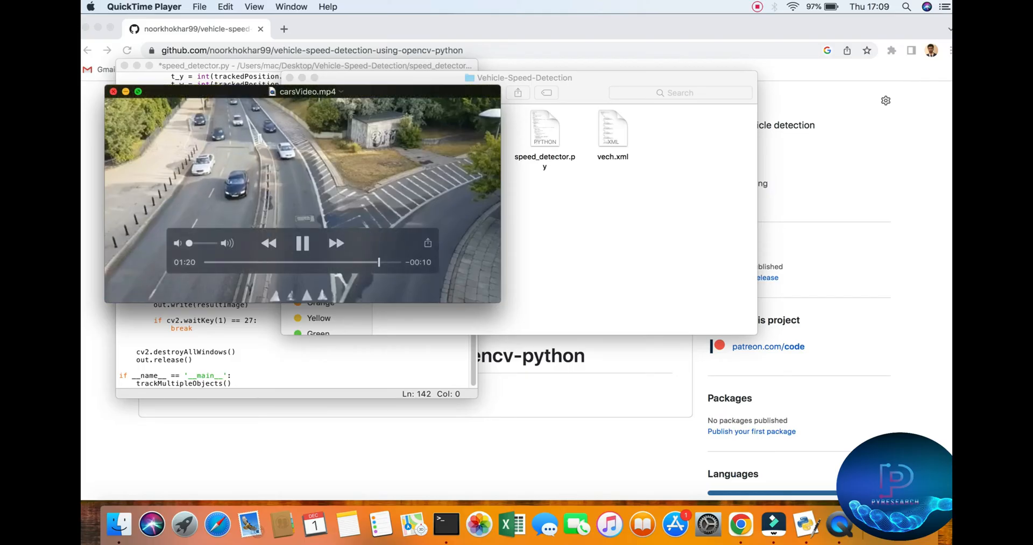
{"action": "left_click", "coordinate": [113, 92]}
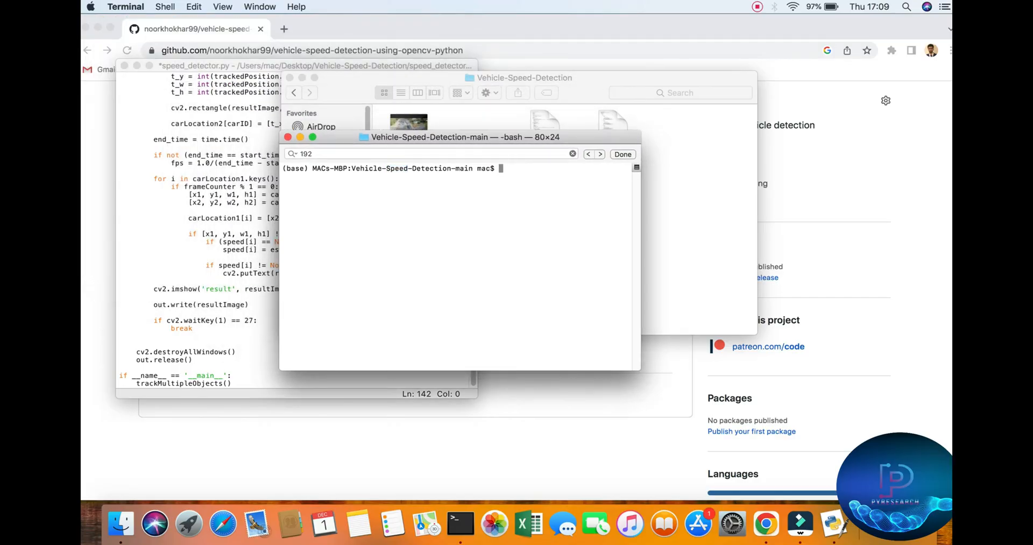
Change into Vehicle-Speed-Detection/ and list its three files with ls.
{"action": "double_click", "coordinate": [430, 168]}
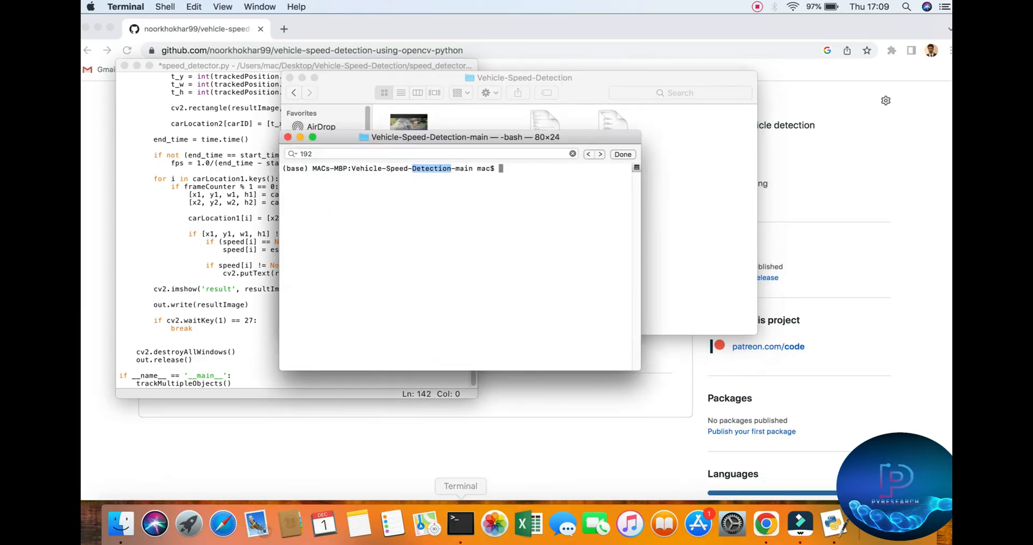
{"action": "left_click_drag", "start_coordinate": [465, 137], "coordinate": [504, 247]}
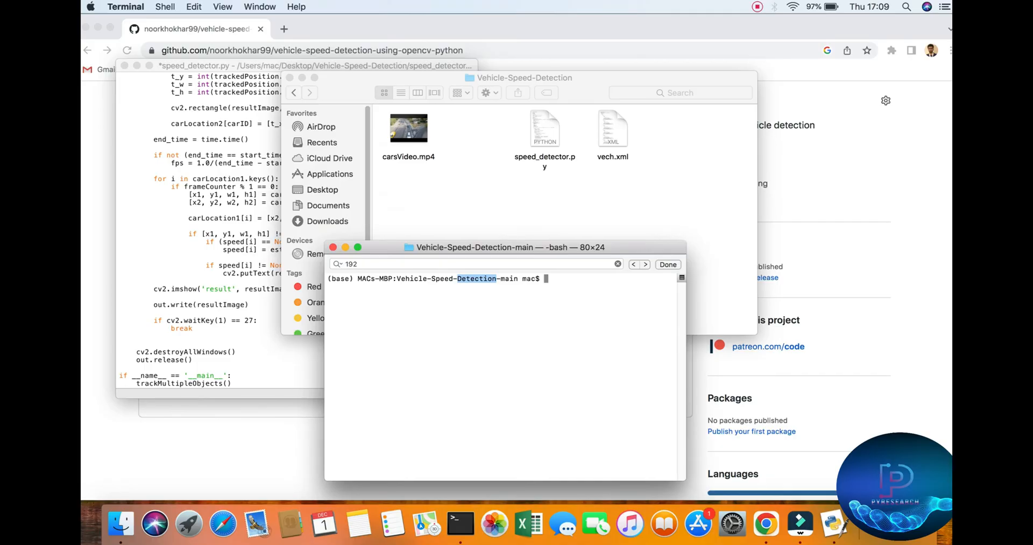
{"action": "type", "text": "cd .."}
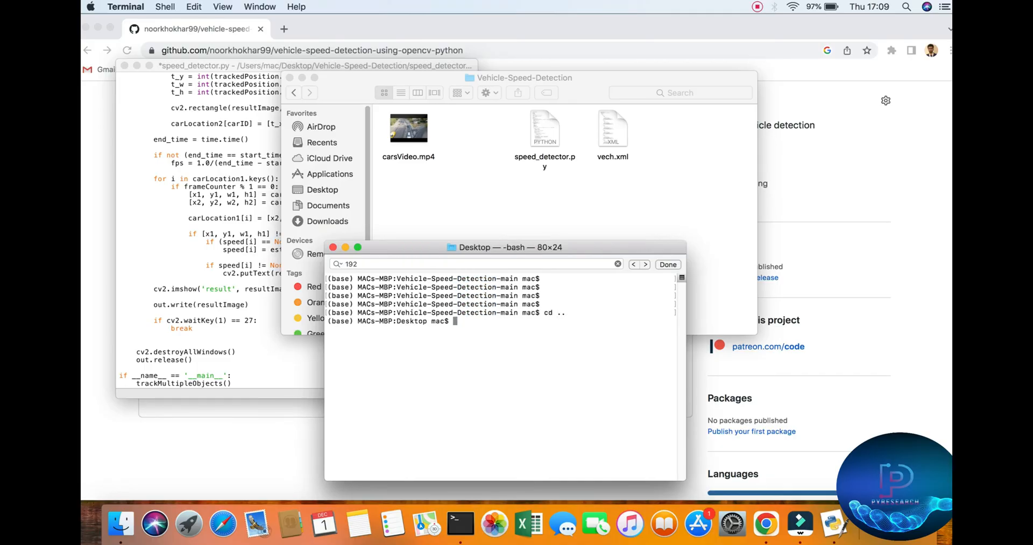
{"action": "type", "text": "cd Vehicle-Speed-Detection/"}
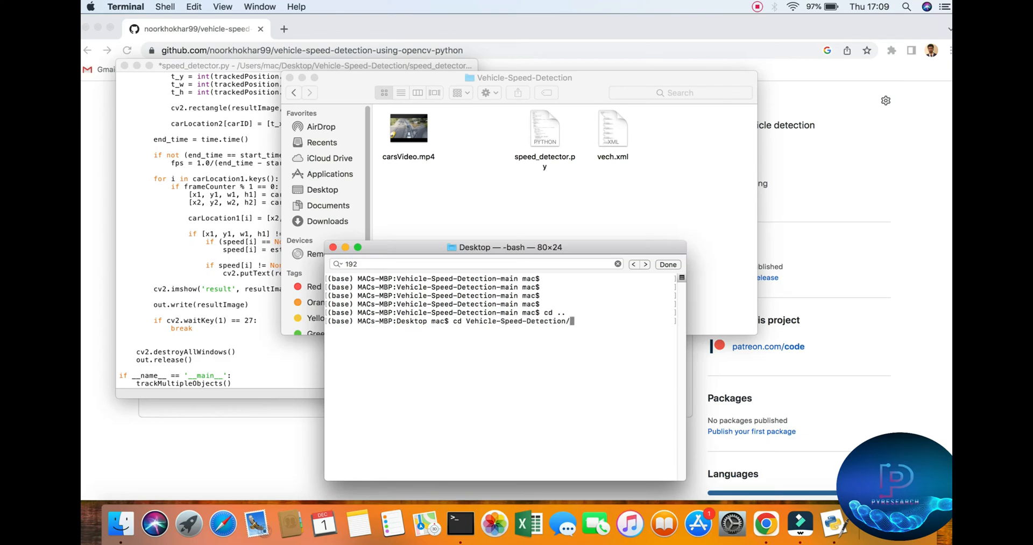
{"action": "type", "text": "ls"}
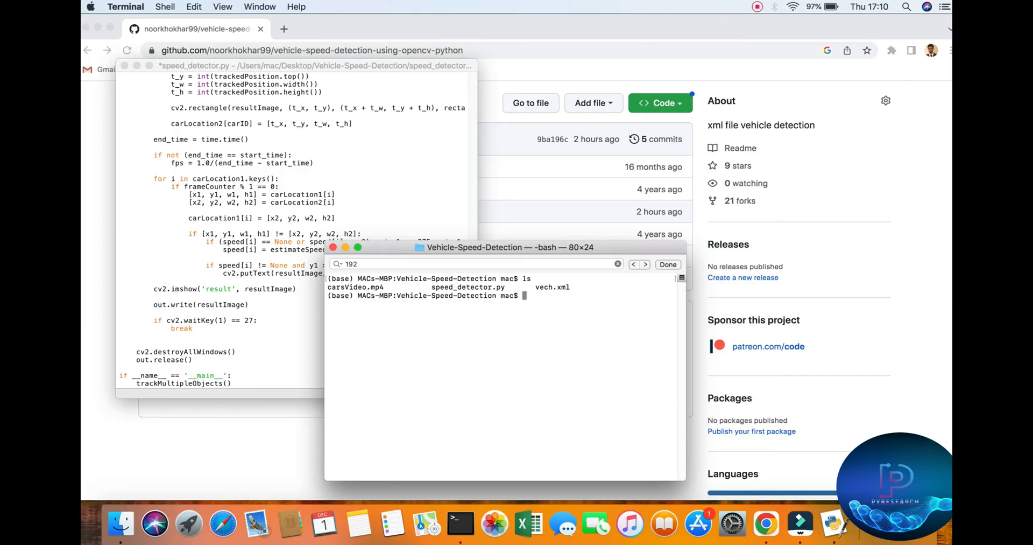
Start the Python interpreter, exit with quit(), and enter python again.
{"action": "double_click", "coordinate": [476, 295]}
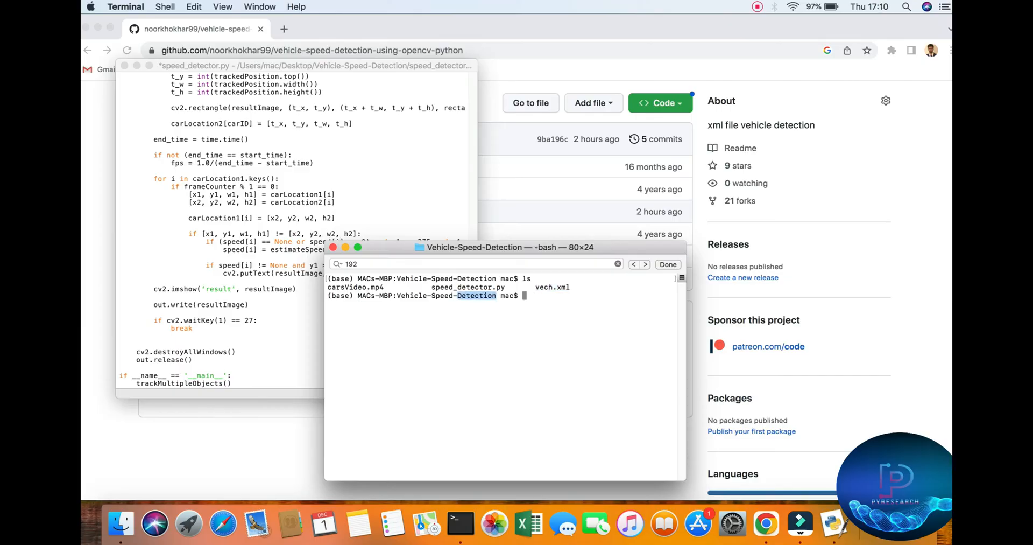
{"action": "type", "text": "p"}
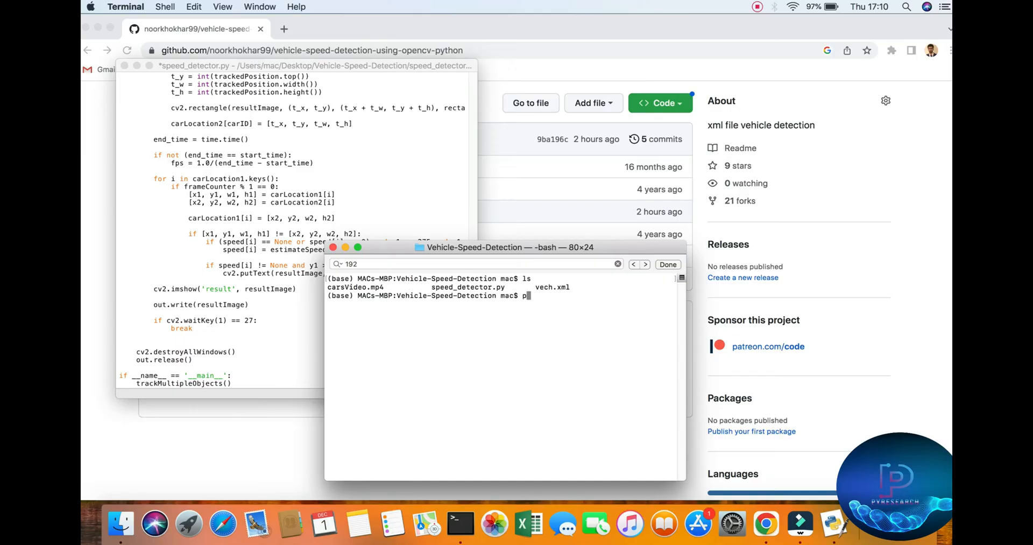
{"action": "type", "text": "ython"}
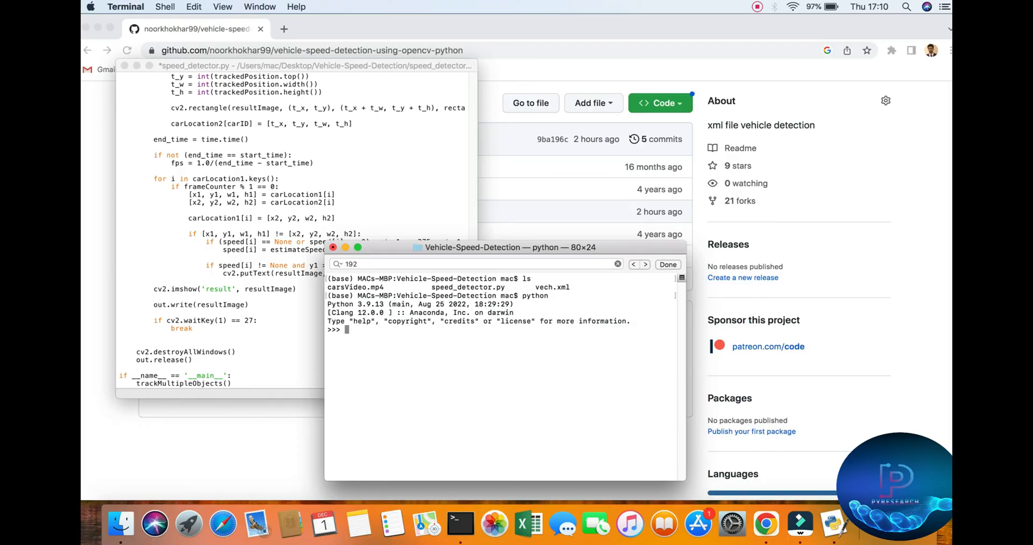
{"action": "type", "text": "quit()"}
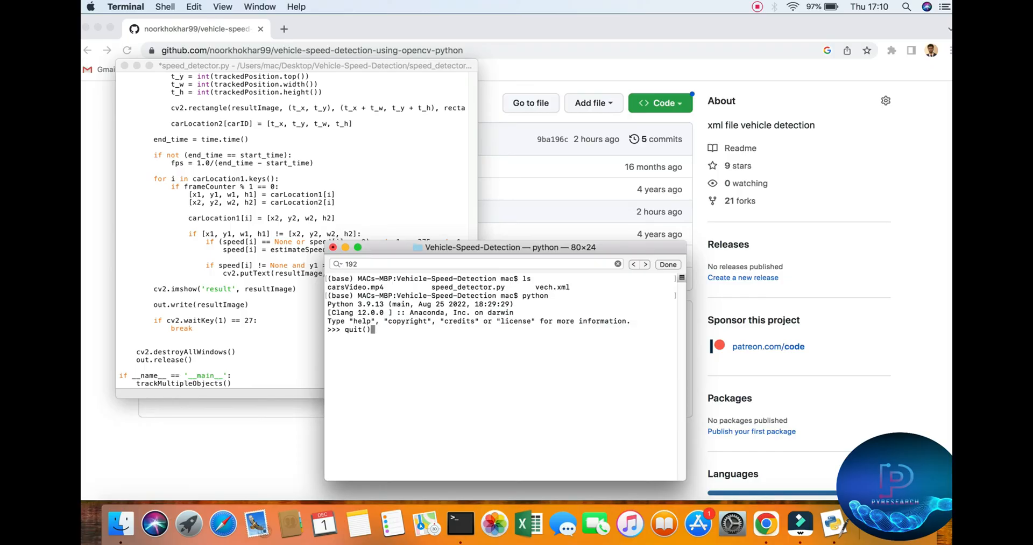
{"action": "type", "text": "python"}
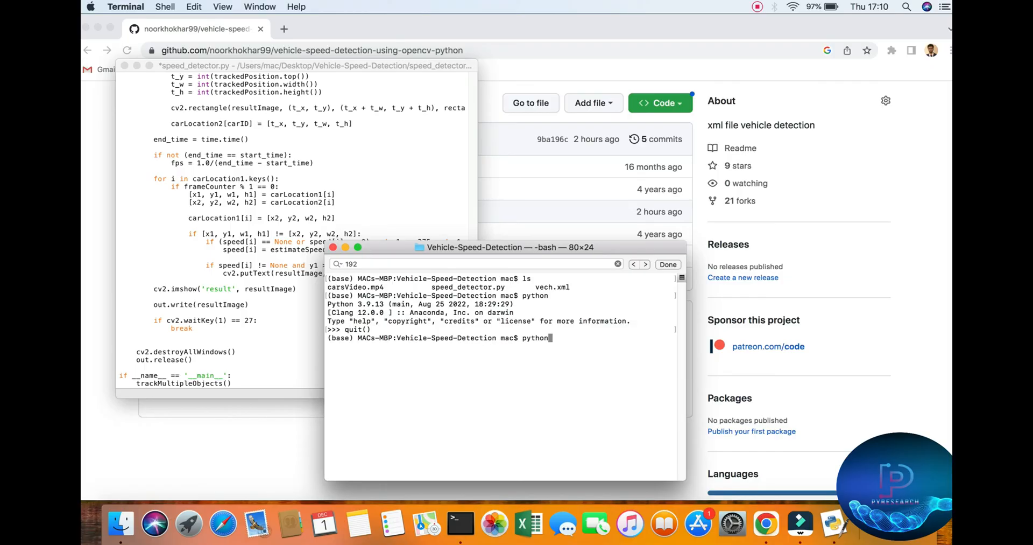
{"action": "type", "text": "speed_detector.py"}
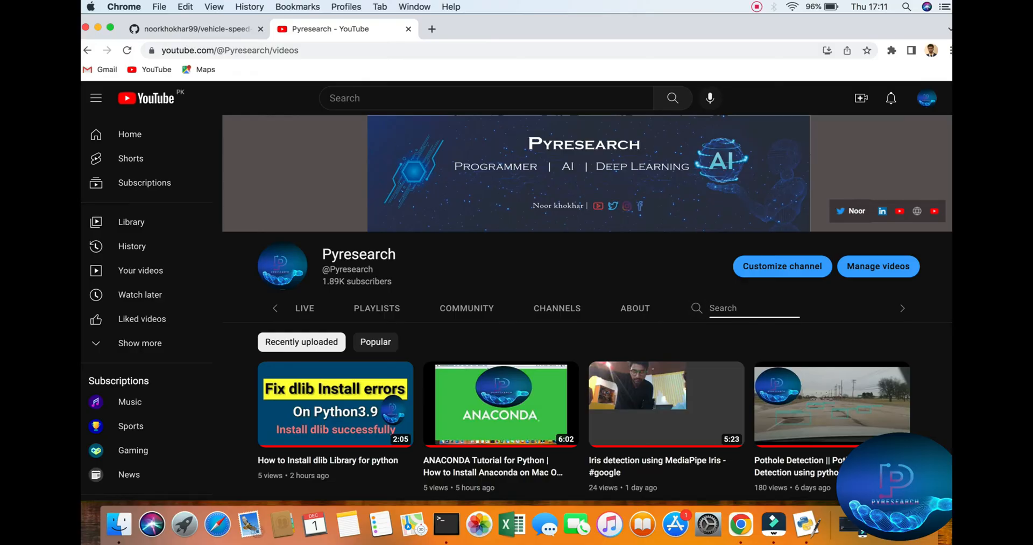
Search the channel for 'speed' and open the vehicle speed detection using opencv python video.
{"action": "type", "text": "speed"}
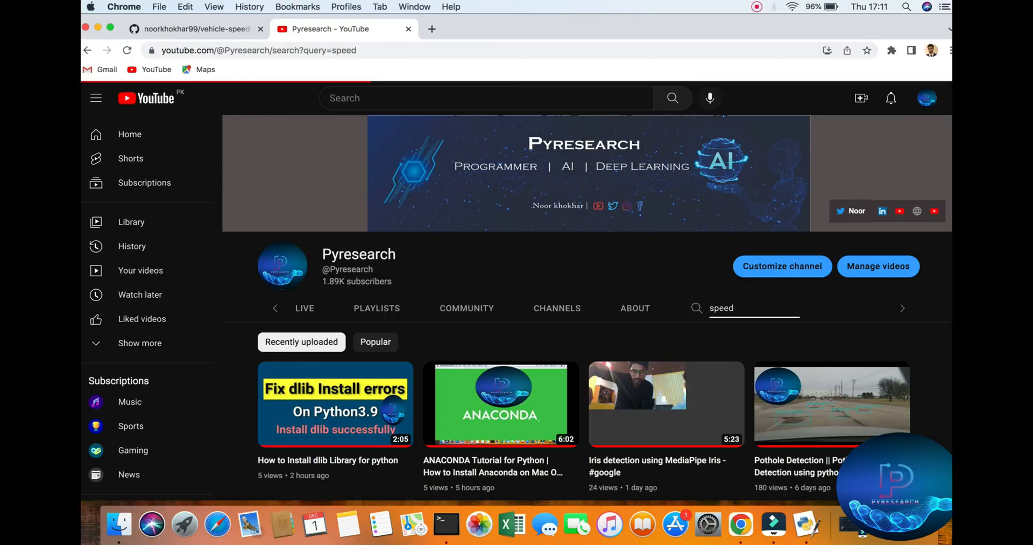
{"action": "key", "text": "enter"}
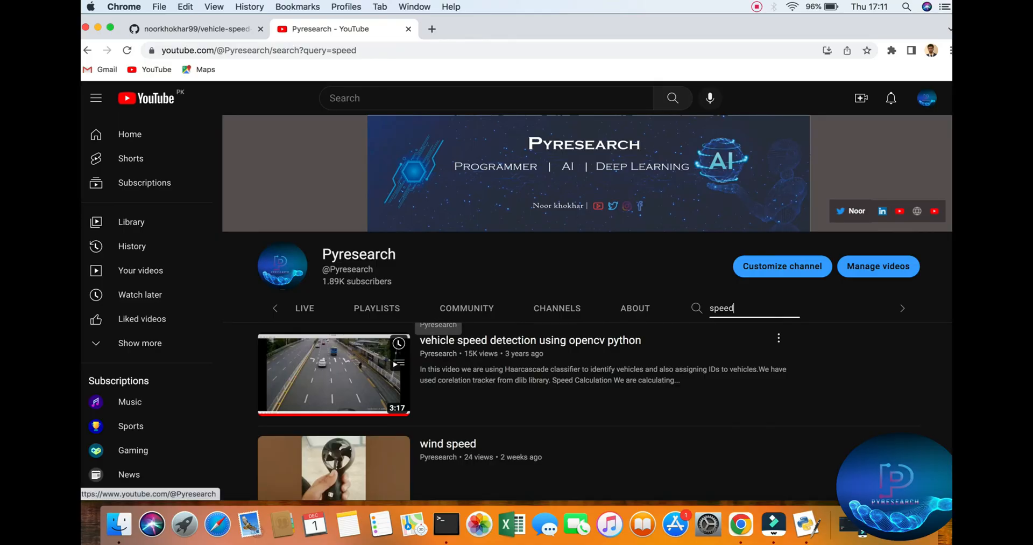
{"action": "left_click", "coordinate": [334, 372]}
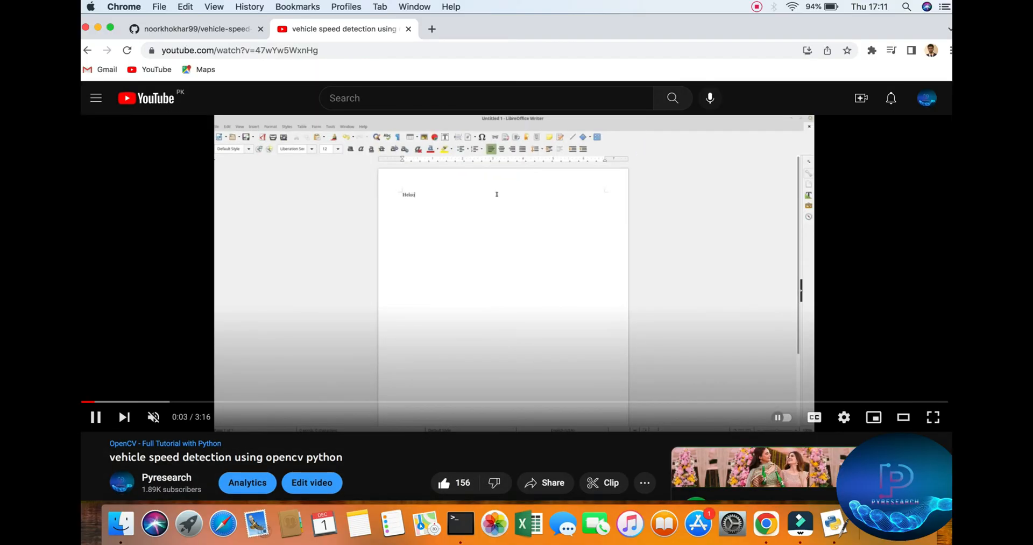
Scroll down the watch page through the description to the ppm=8.8 comments.
{"action": "type", "text": "Gal"}
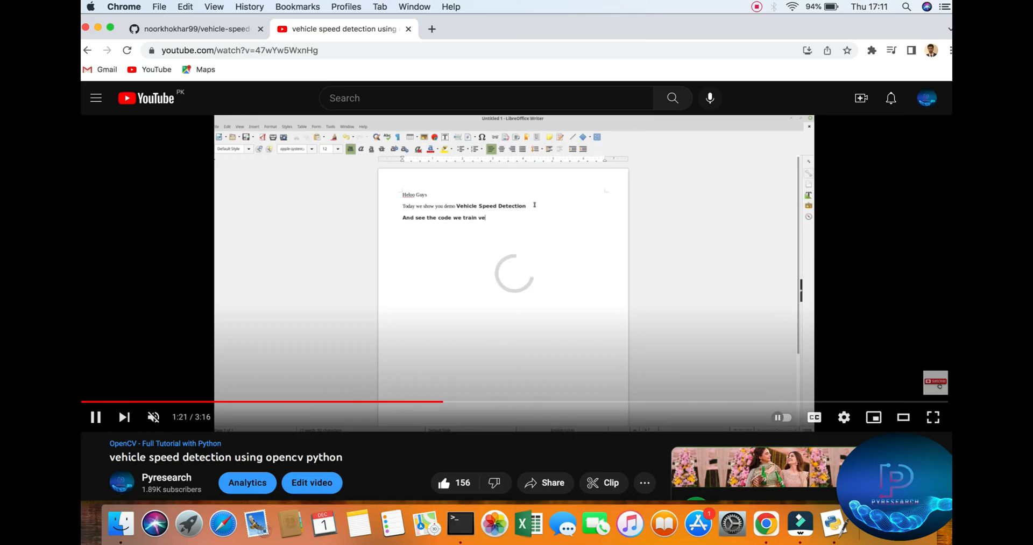
{"action": "double_click", "coordinate": [789, 279]}
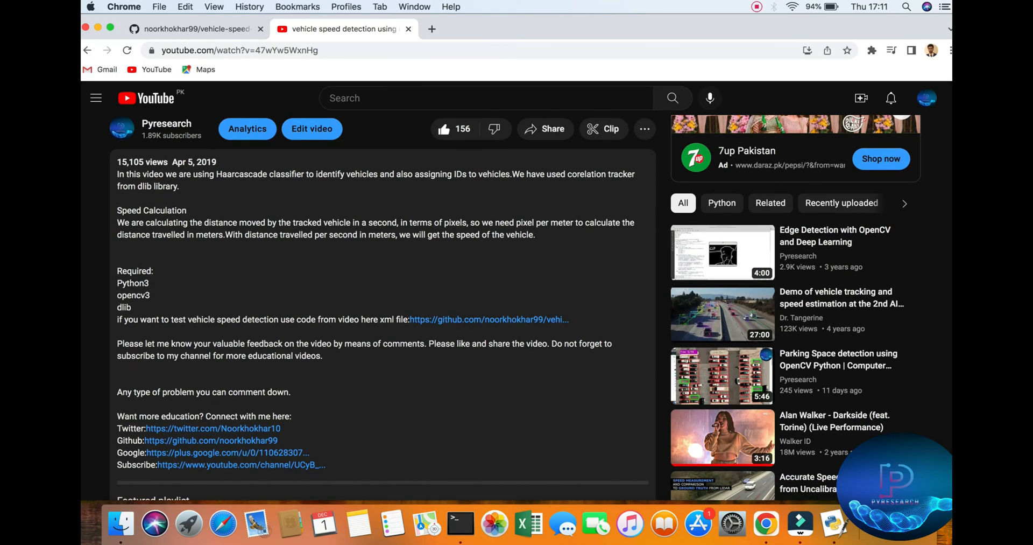
{"action": "scroll", "scroll_direction": "down", "scroll_amount": 3}
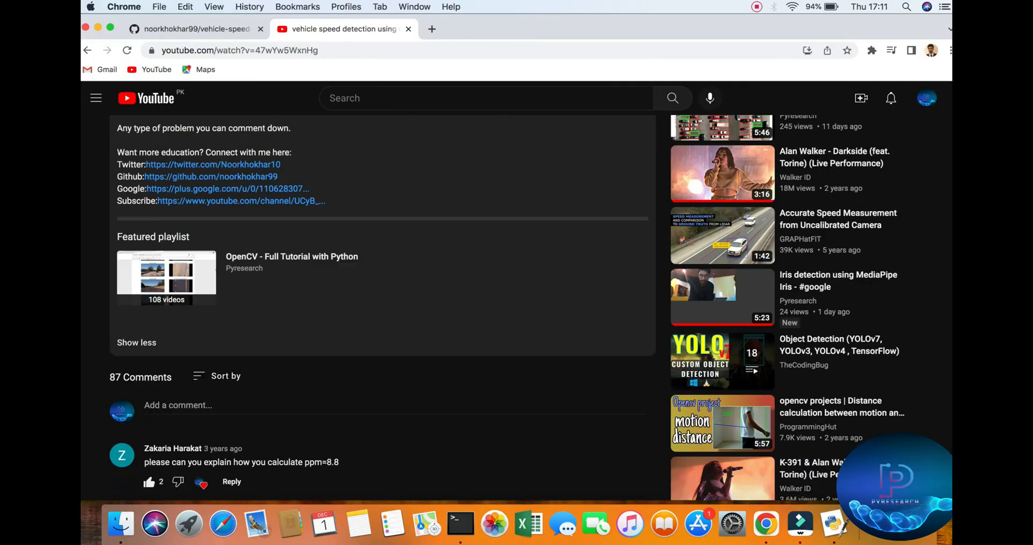
{"action": "scroll", "scroll_direction": "down", "scroll_amount": 3}
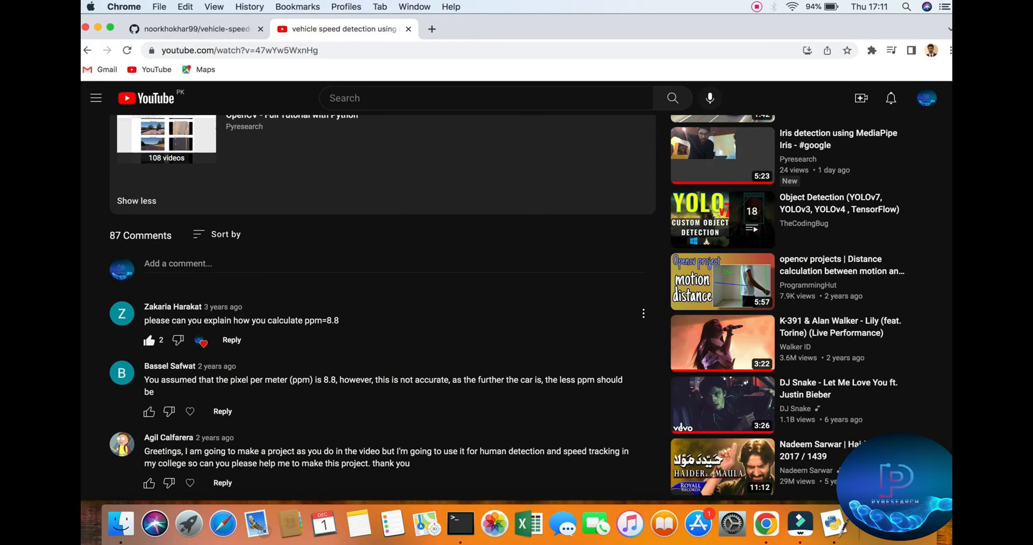
{"action": "scroll", "scroll_direction": "down", "scroll_amount": 3}
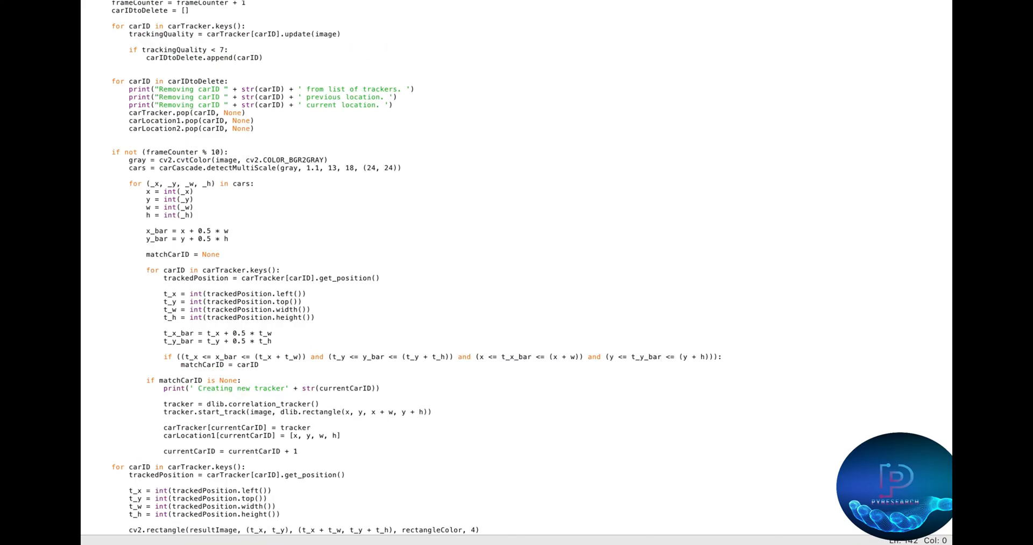
Review the top of speed_detector.py, then bring Terminal back to the front.
{"action": "scroll", "scroll_direction": "down", "scroll_amount": 3}
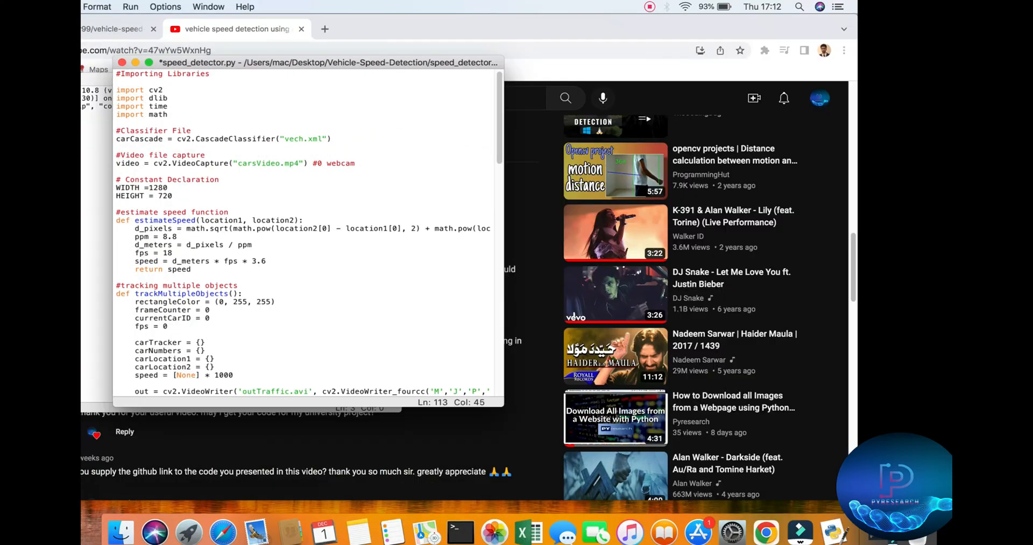
{"action": "left_click", "coordinate": [459, 525]}
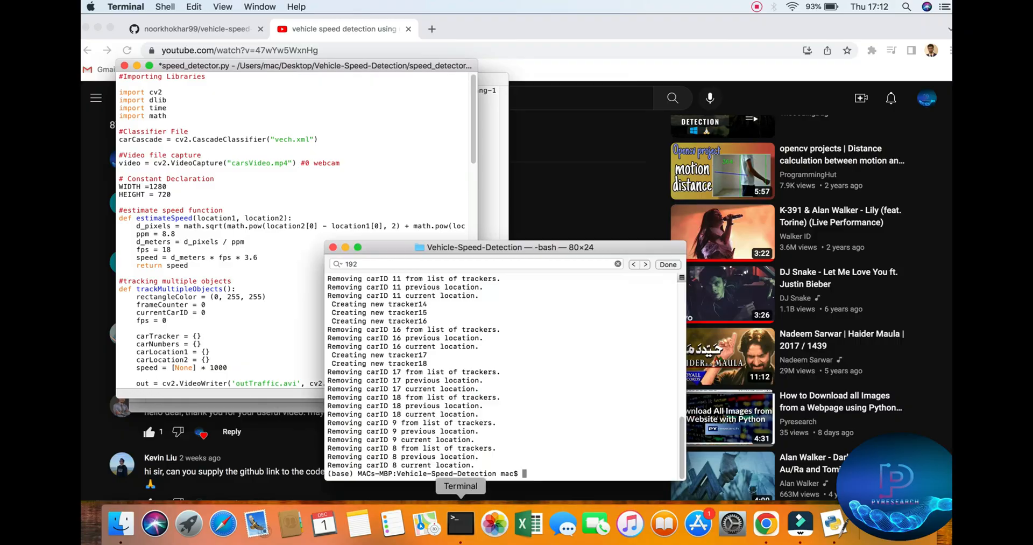
Run python speed_detector.py so the result window draws yellow boxes around the cars.
{"action": "type", "text": "python speed_detector.py"}
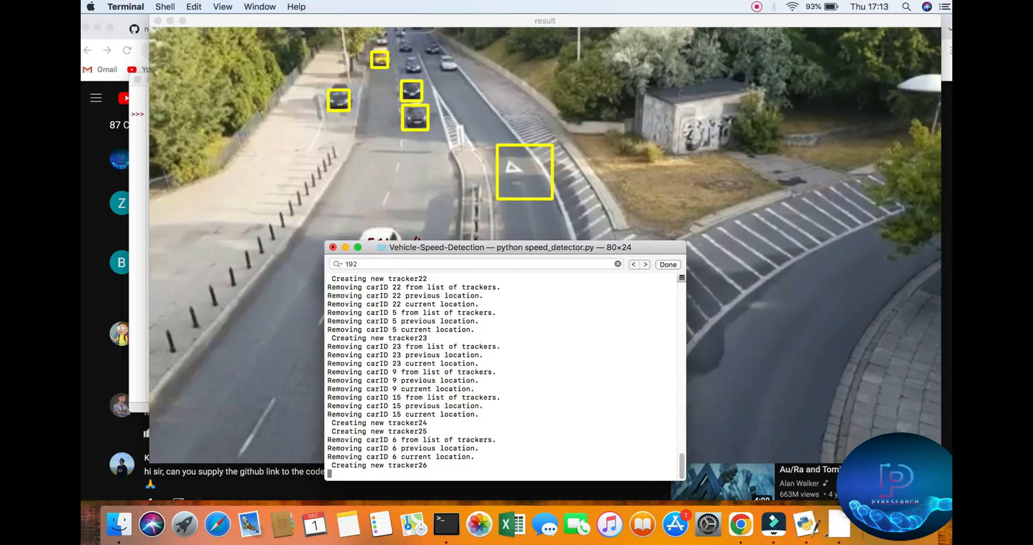
{"action": "left_click", "coordinate": [756, 6]}
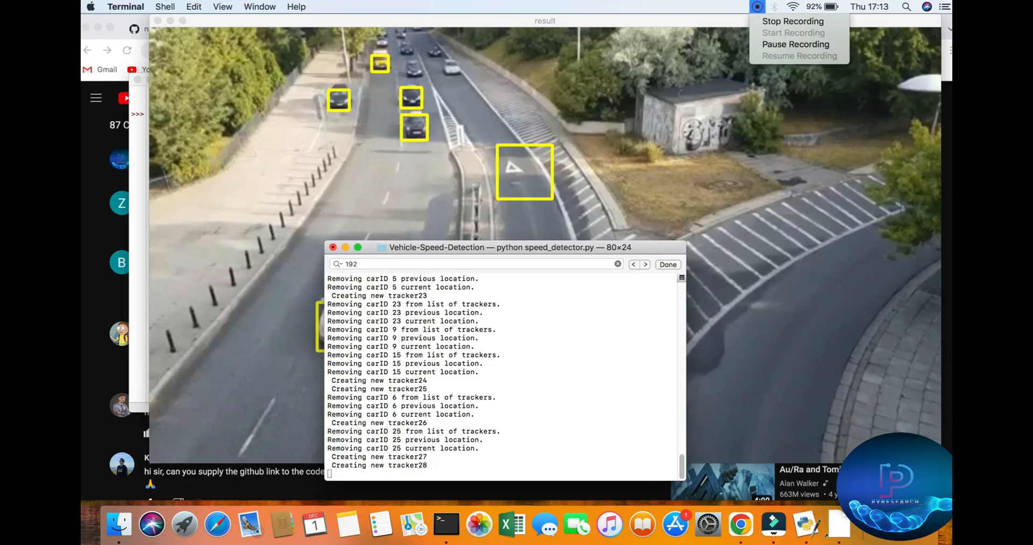